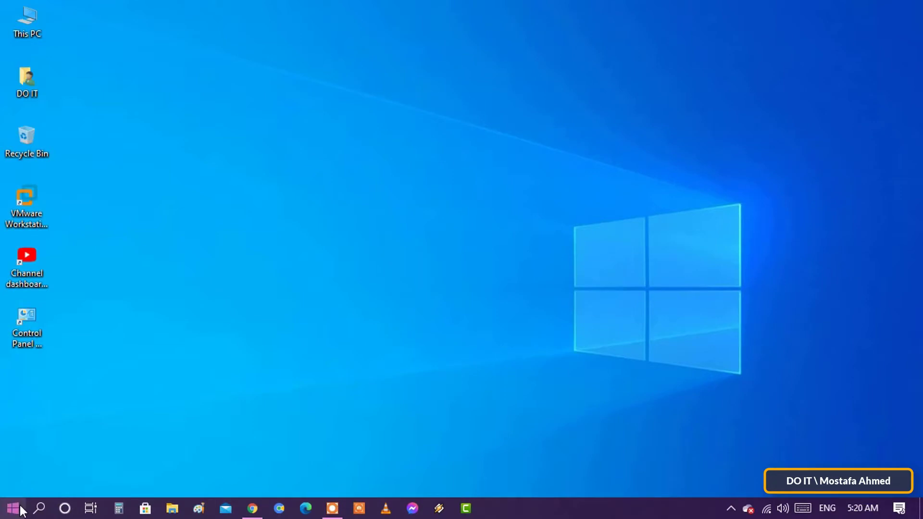
Step: Launch Windows Settings from the Start menu's left column
left_click(11, 508)
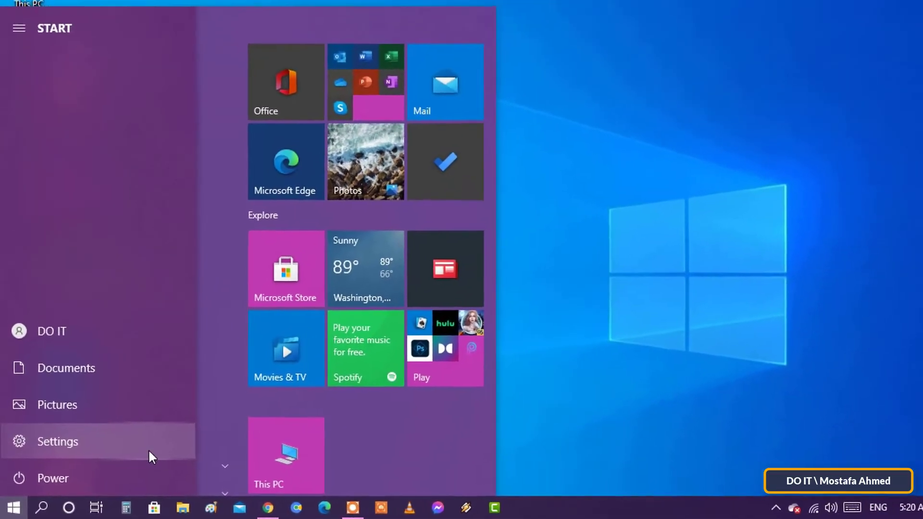
left_click(58, 441)
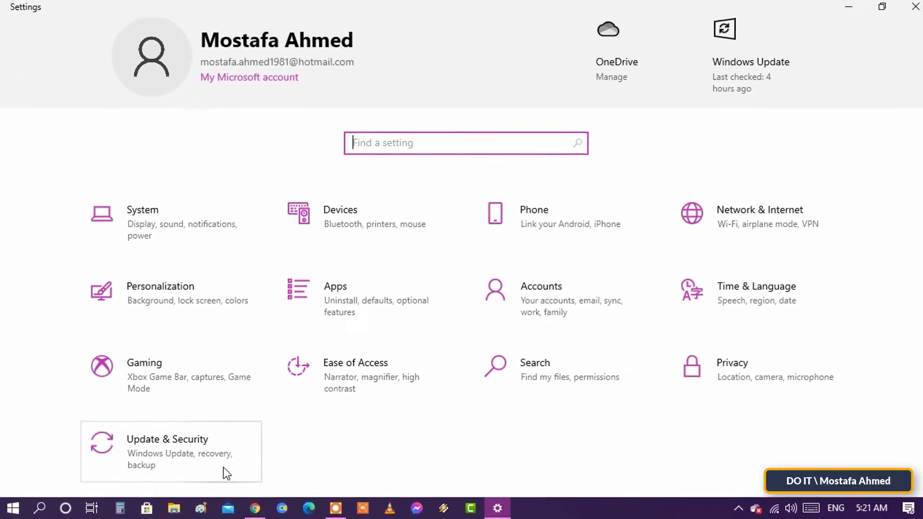
Step: Go through Update & Security and Windows Security to Virus & threat protection
left_click(167, 438)
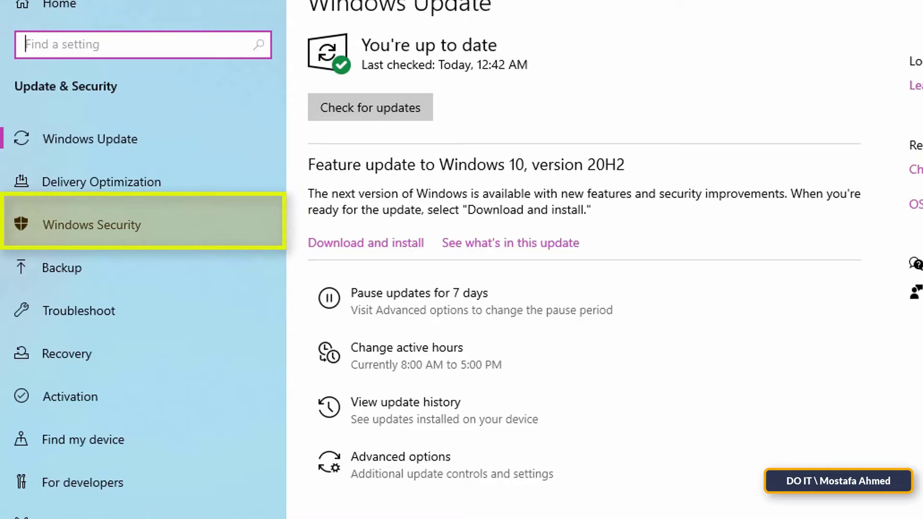
left_click(91, 225)
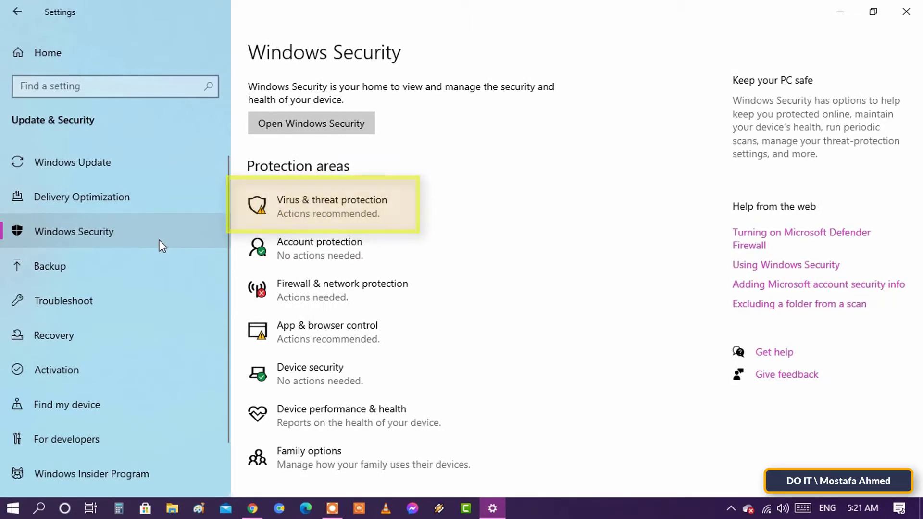
left_click(322, 205)
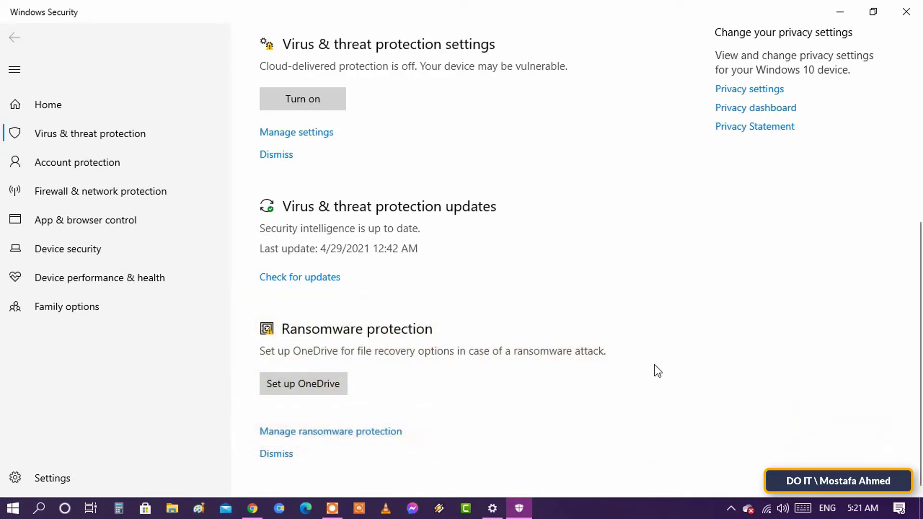
Step: Switch Controlled folder access to On under Manage ransomware protection
left_click(330, 430)
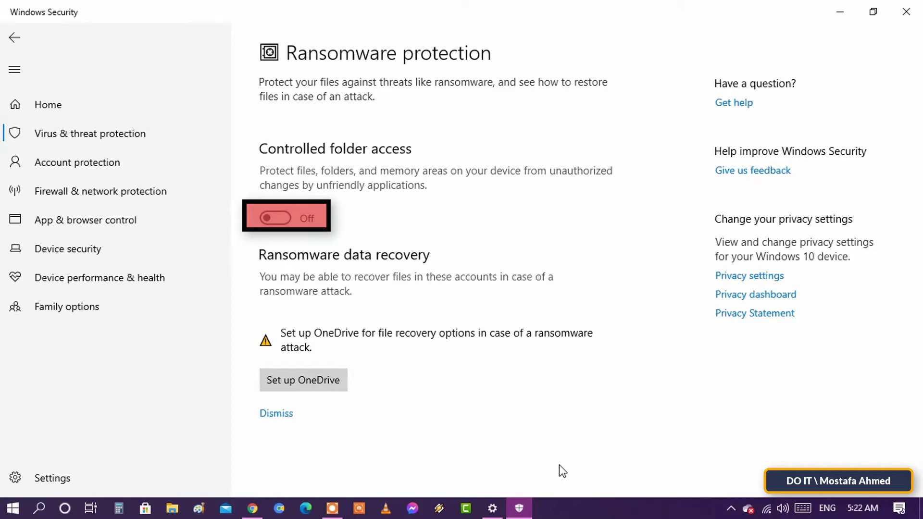
left_click(273, 216)
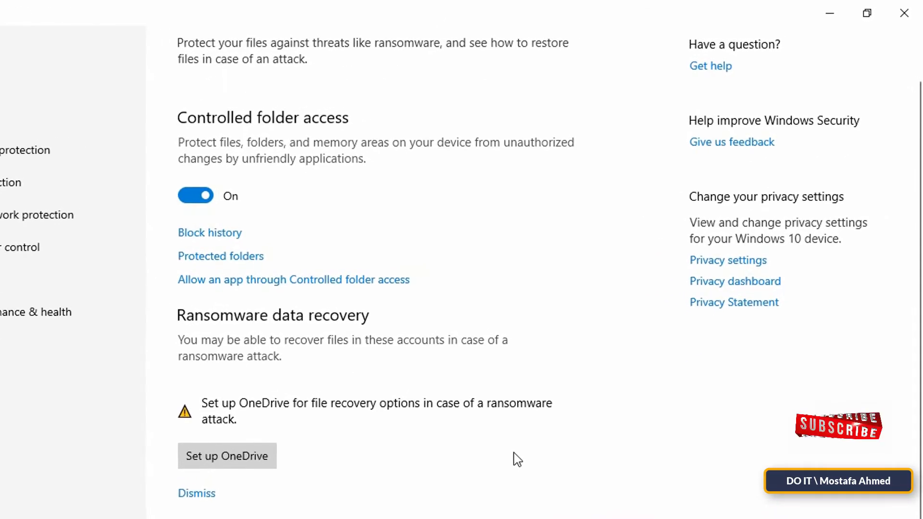
mouse_move(360, 242)
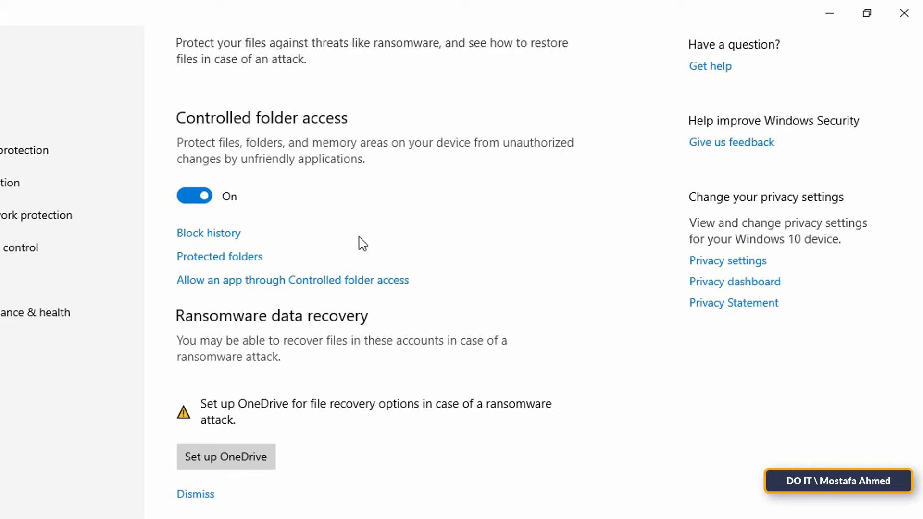
left_click(208, 233)
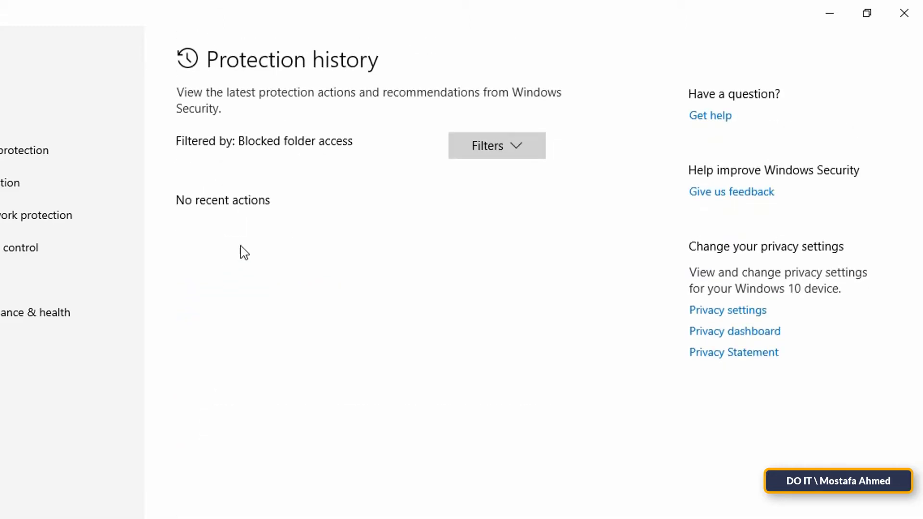
mouse_move(197, 211)
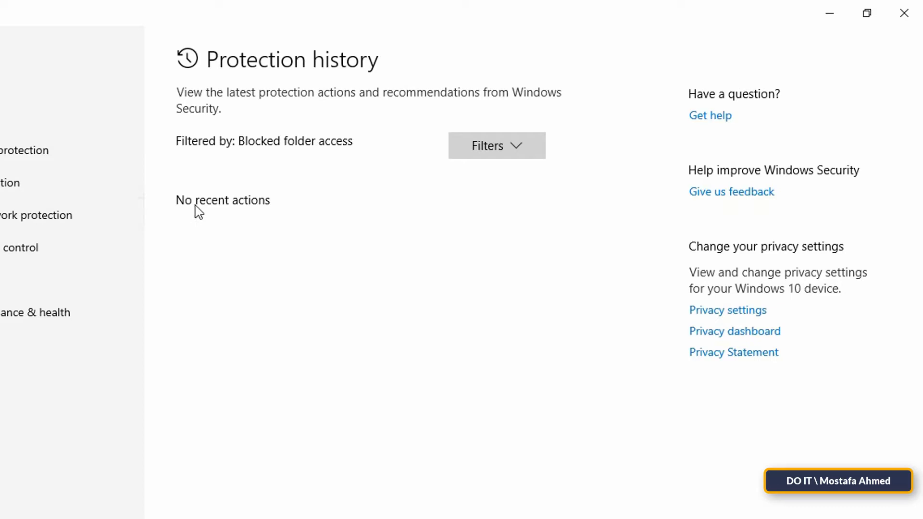
mouse_move(249, 206)
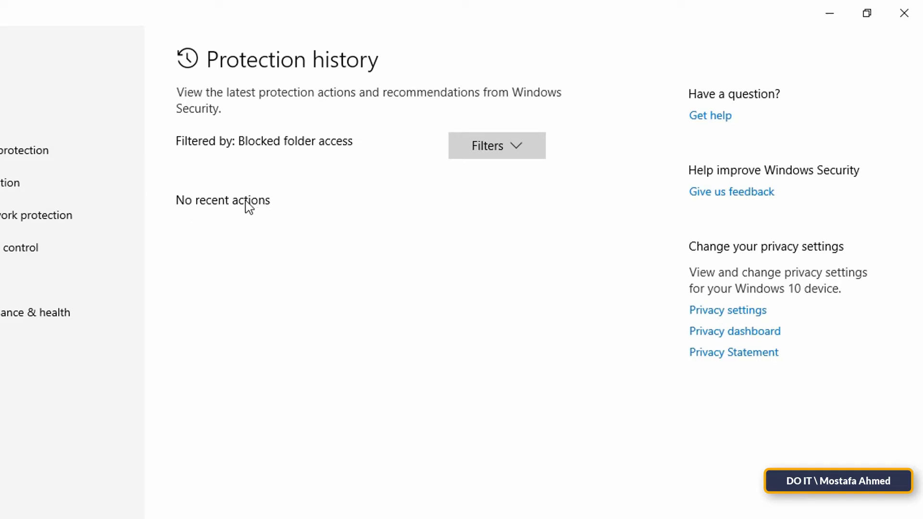
mouse_move(297, 252)
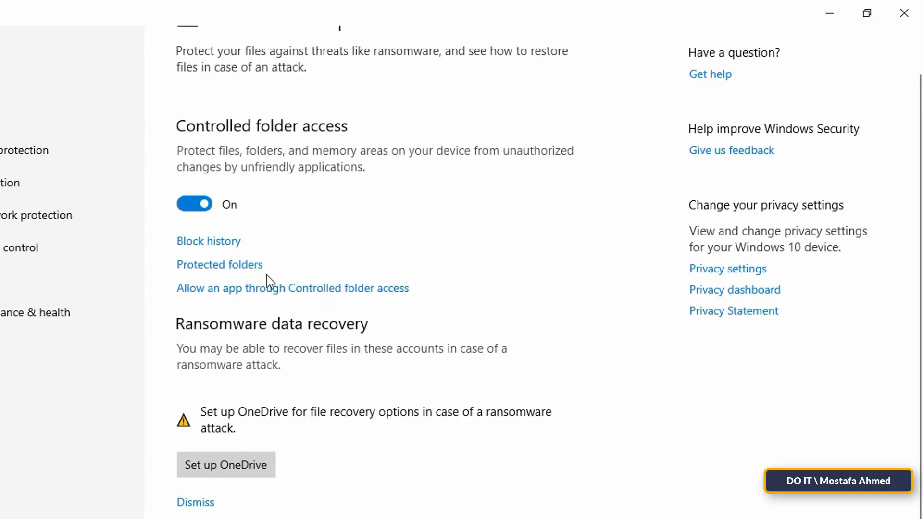
mouse_move(219, 264)
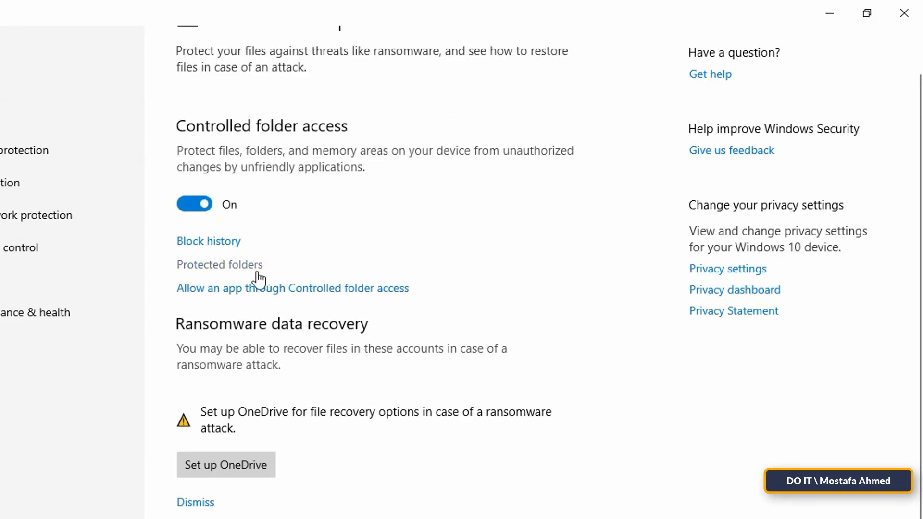
Step: View the Protected folders list showing Documents, Pictures and Videos
left_click(220, 264)
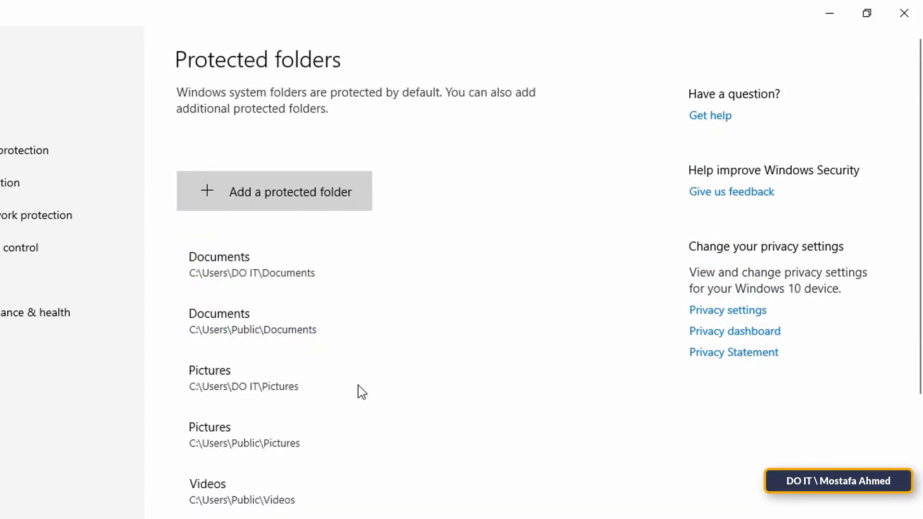
mouse_move(250, 241)
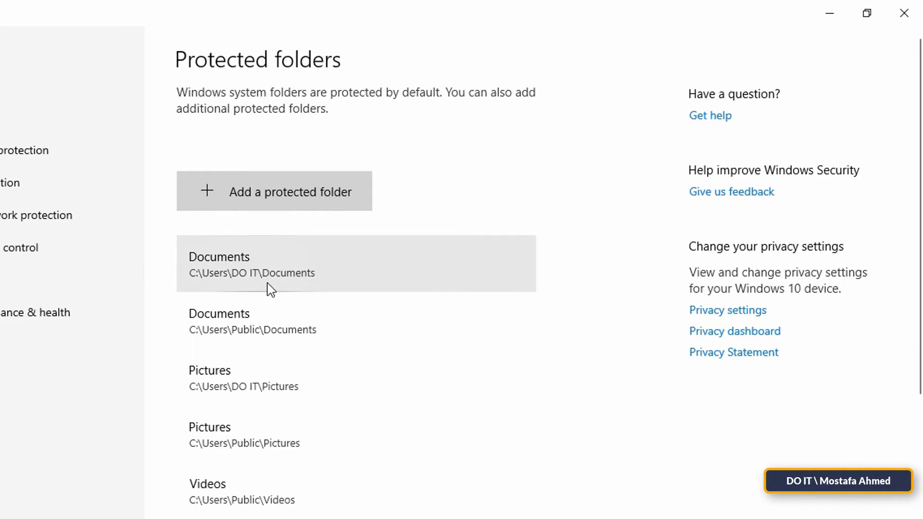
scroll("down", 3)
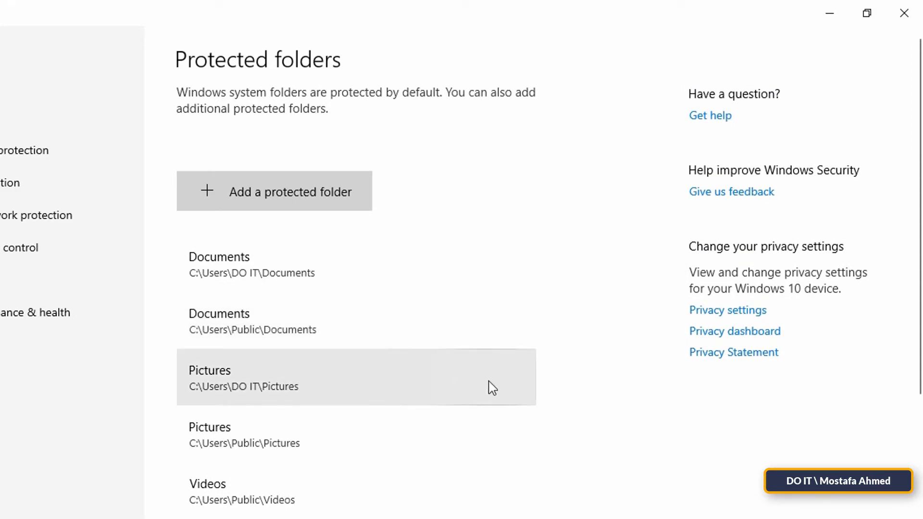
mouse_move(335, 210)
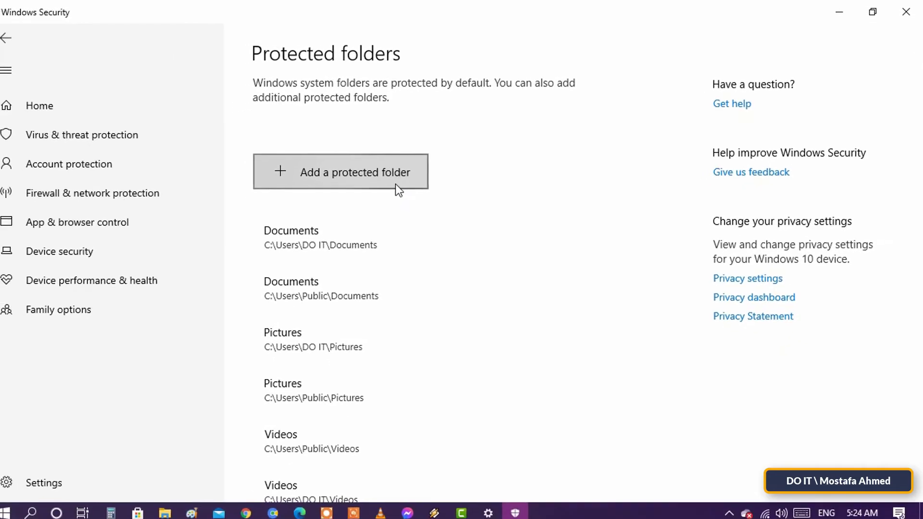
Step: Add the D:\MY SOURCE folder as a protected folder and go back to Ransomware protection
left_click(340, 172)
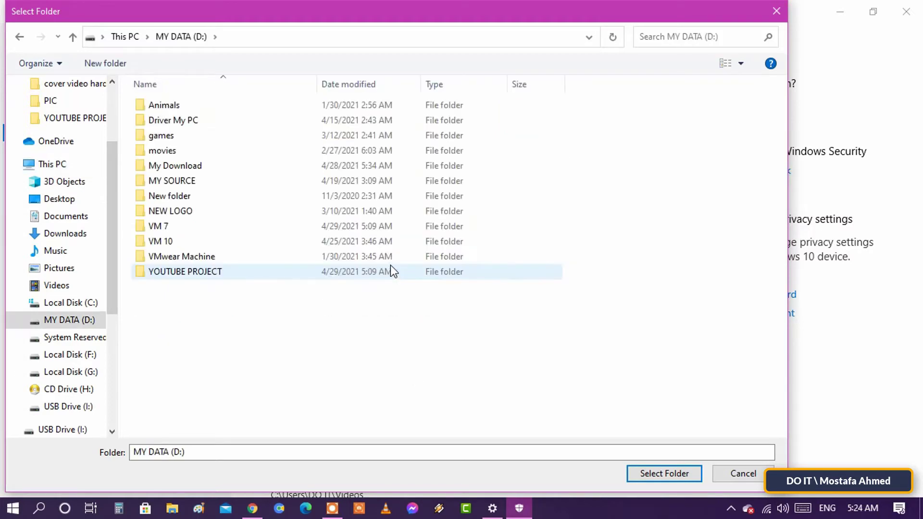
left_click(171, 181)
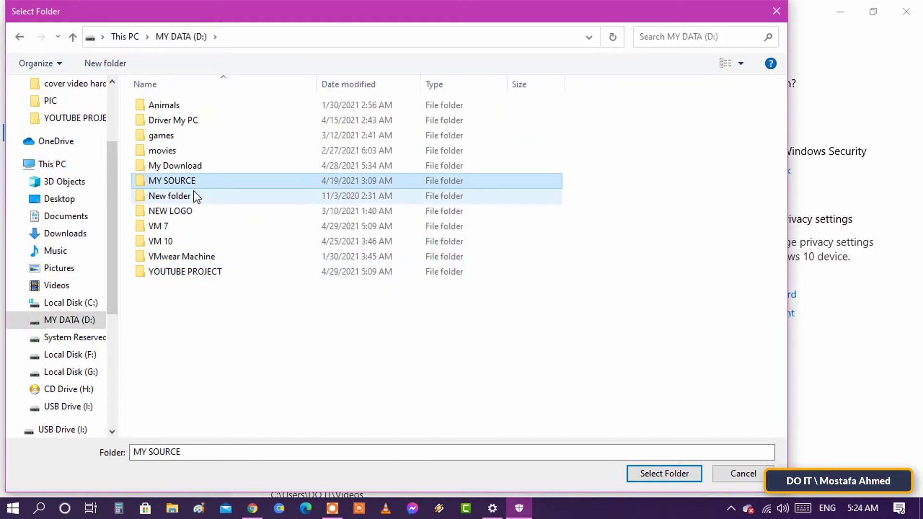
left_click(663, 472)
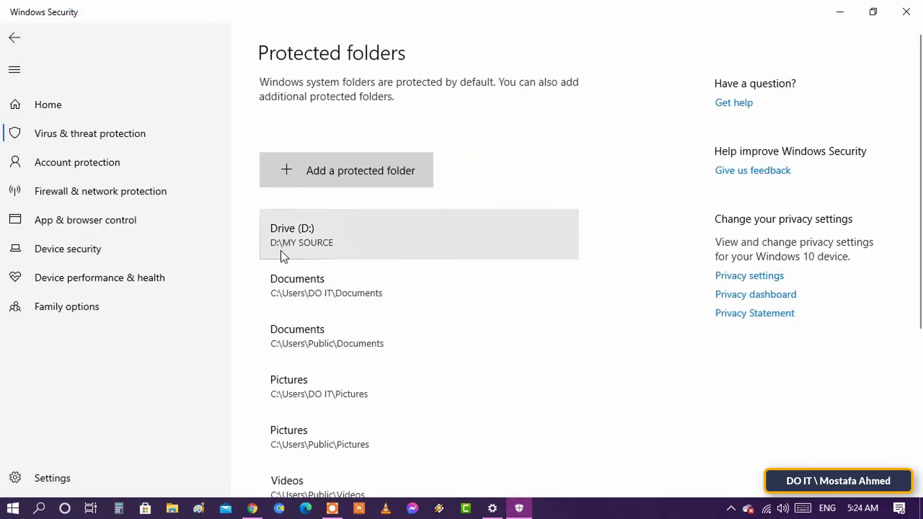
left_click(14, 37)
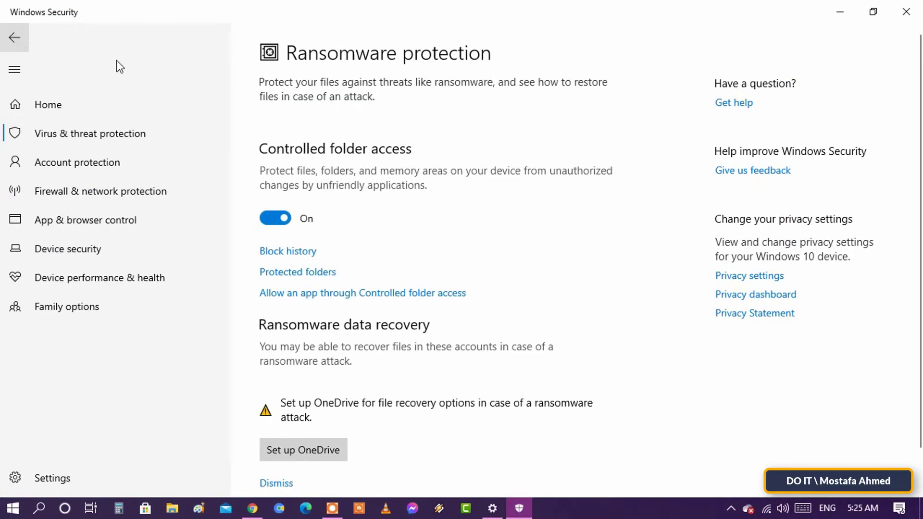
scroll("down", 3)
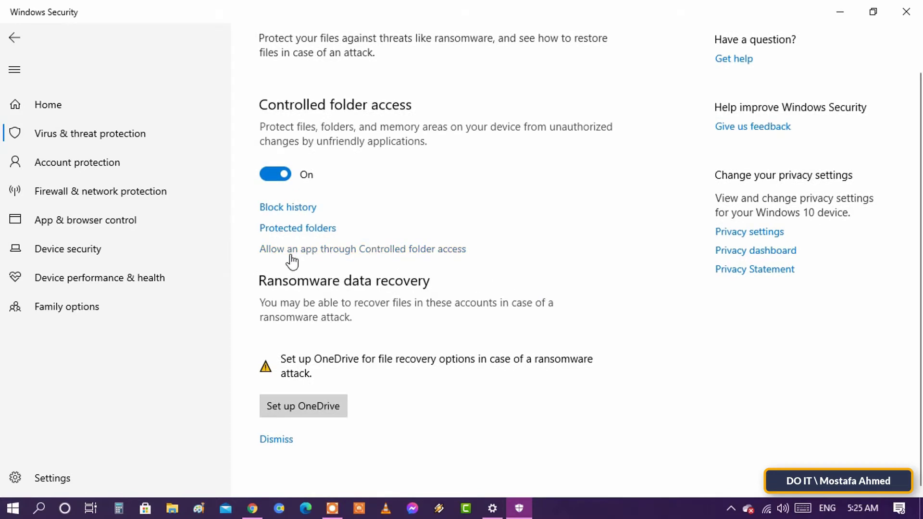
mouse_move(409, 262)
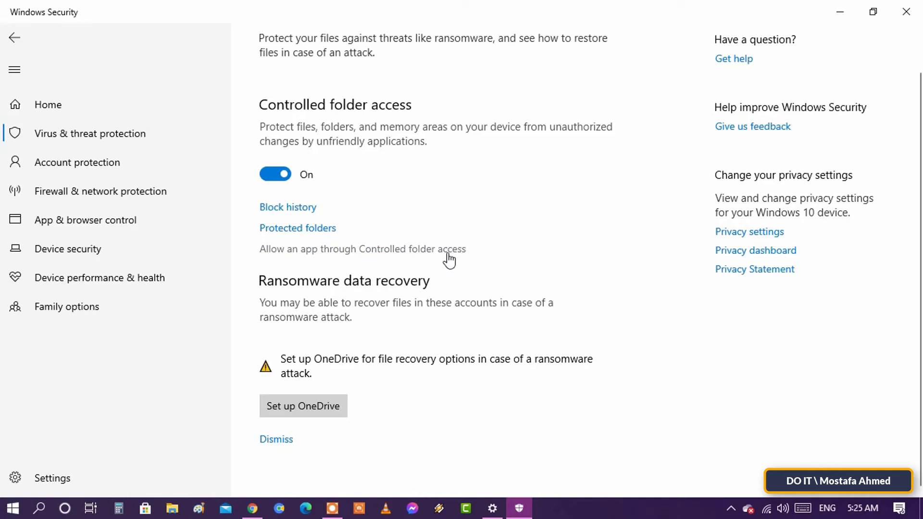
left_click(362, 249)
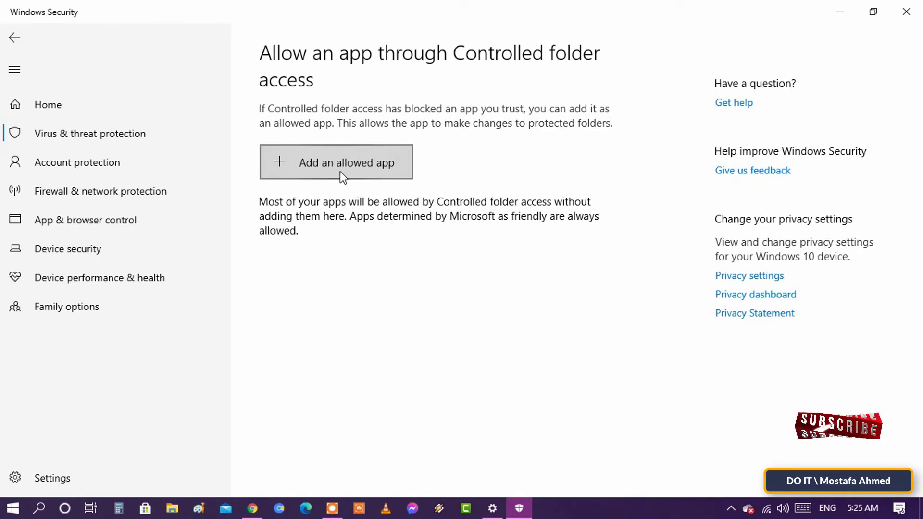
mouse_move(434, 240)
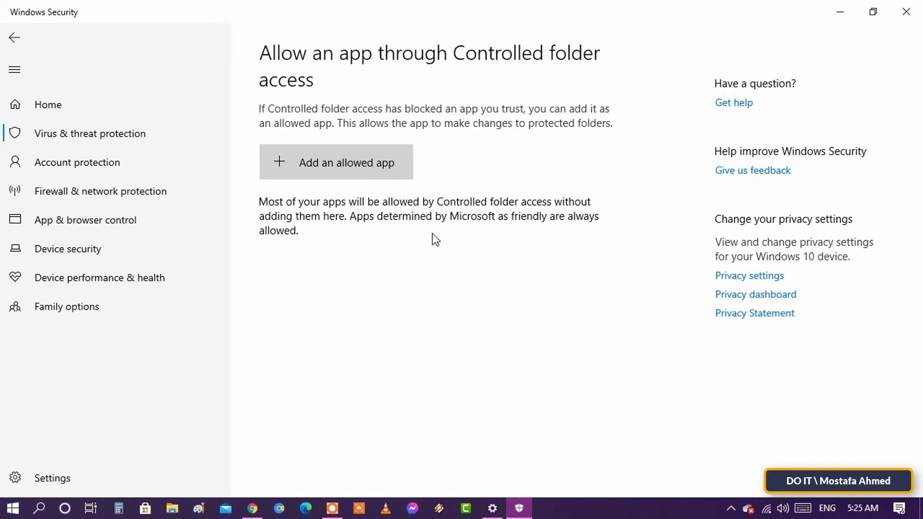
left_click(14, 38)
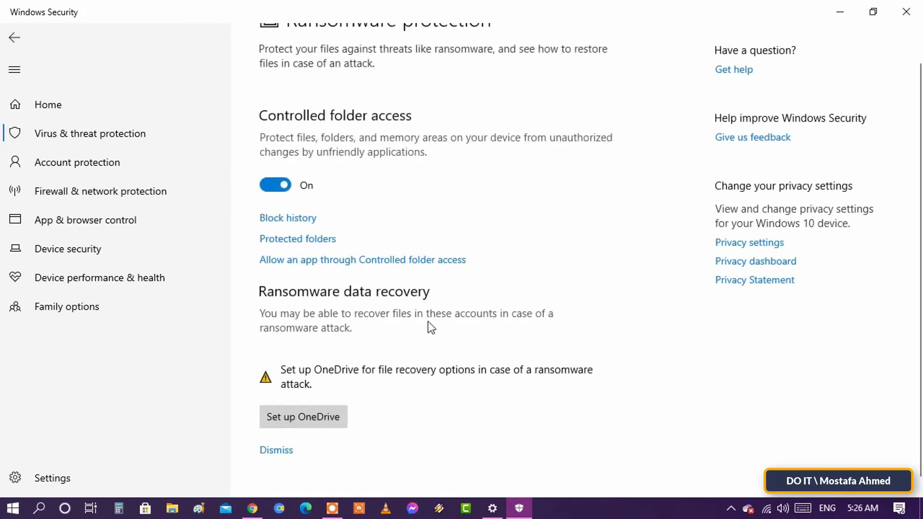
scroll("down", 3)
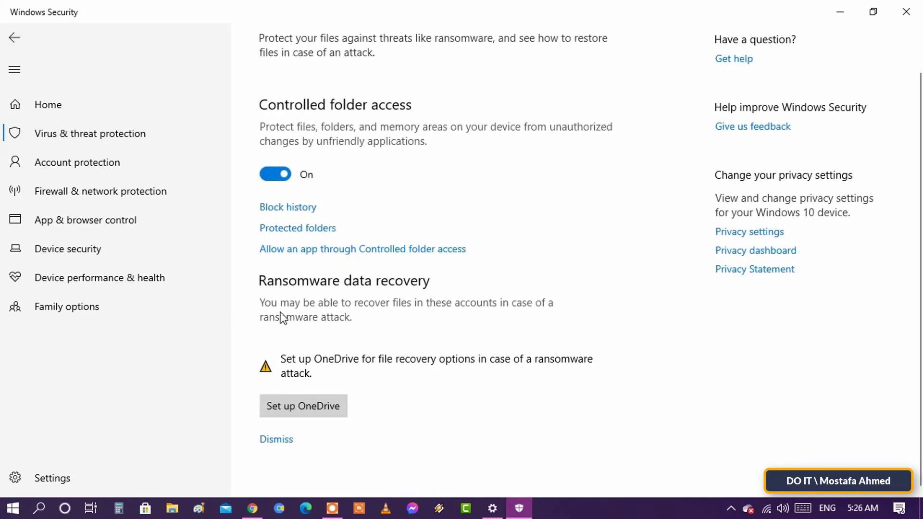
mouse_move(351, 294)
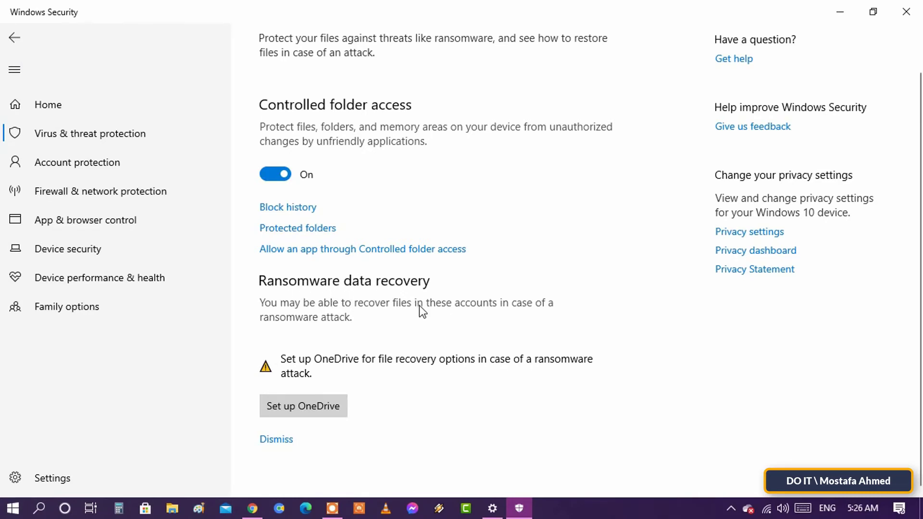
mouse_move(426, 406)
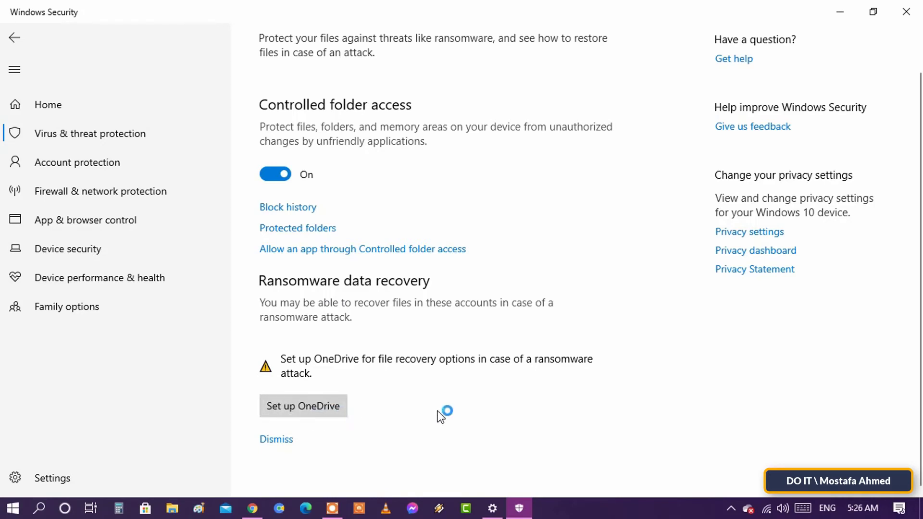
mouse_move(527, 411)
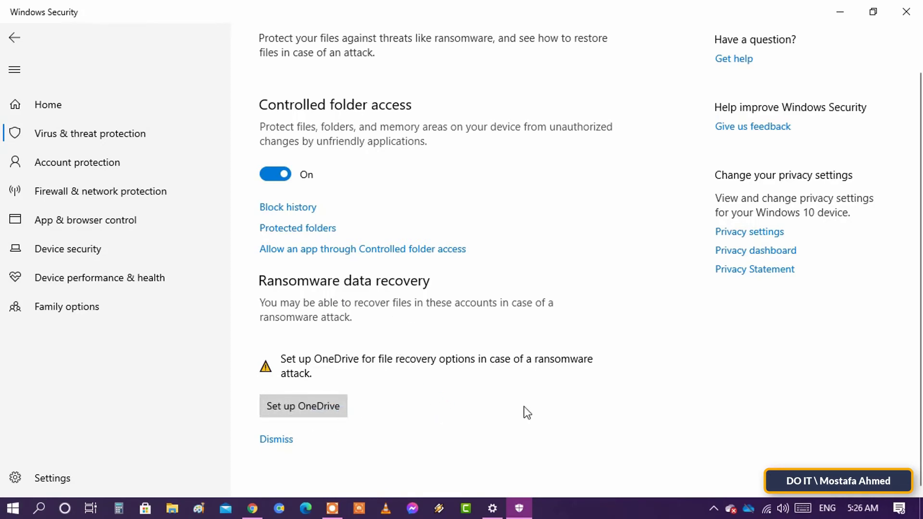
left_click(302, 406)
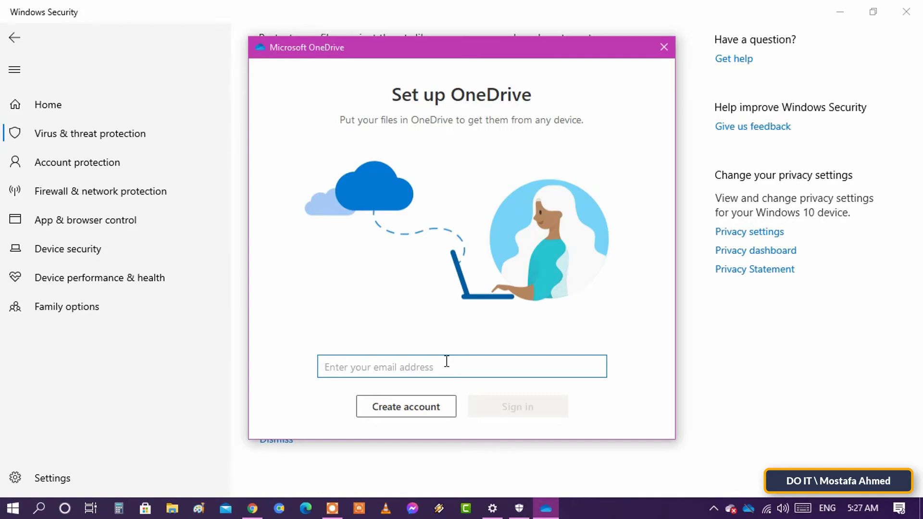
left_click(663, 47)
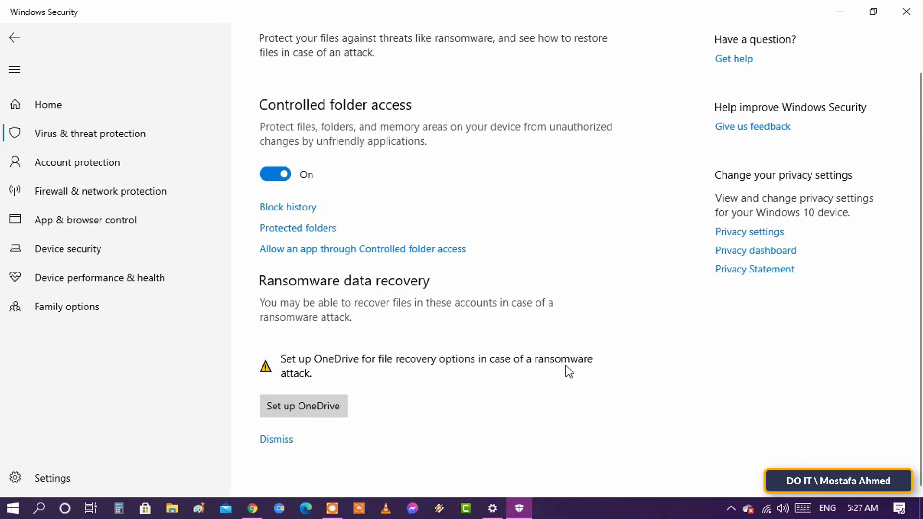
scroll("up", 3)
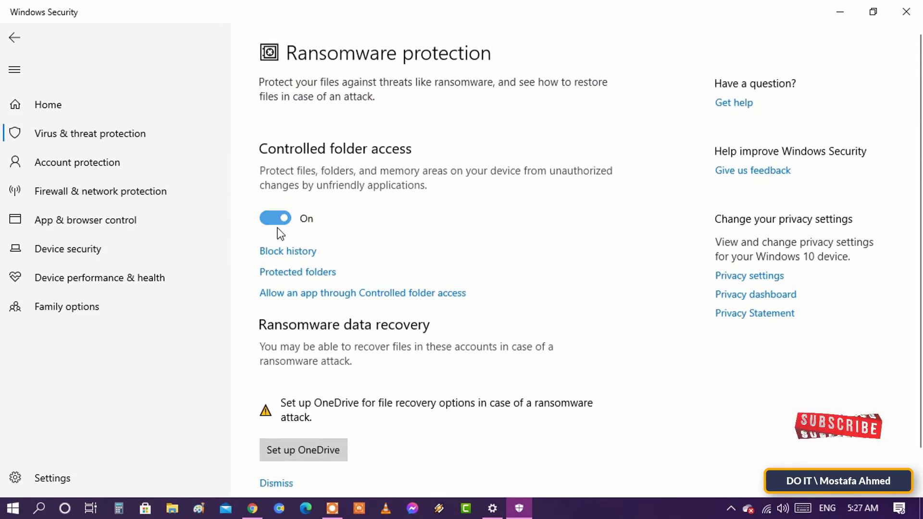
mouse_move(565, 252)
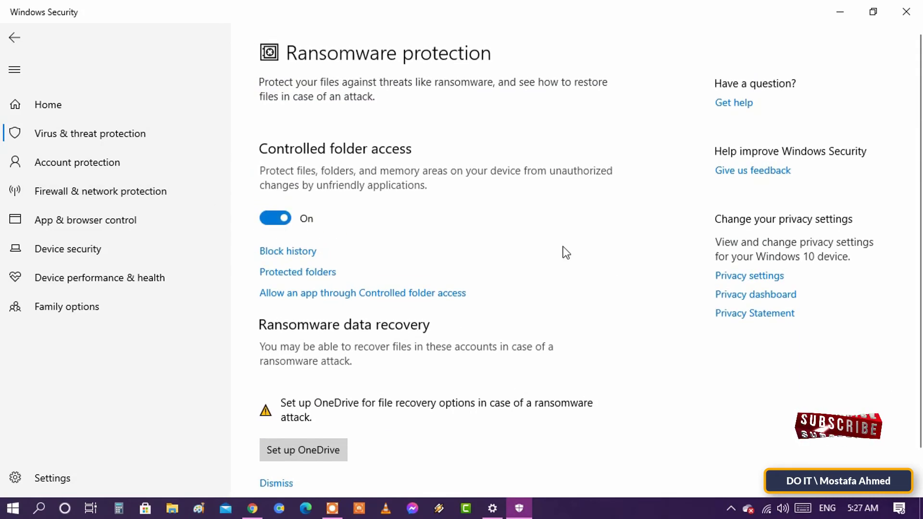